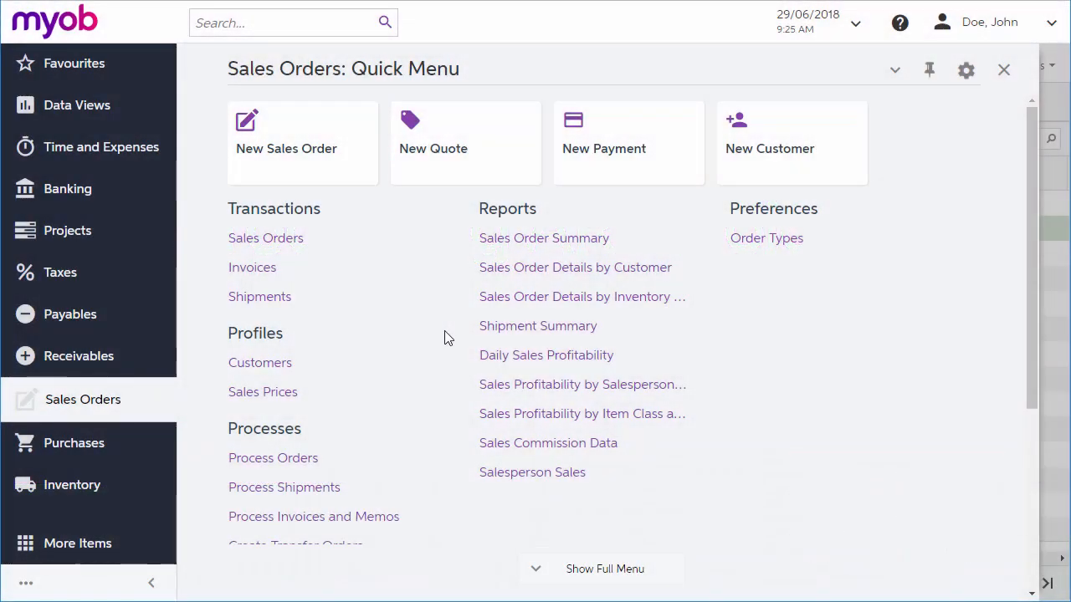
{"action": "mouse_move", "coordinate": [334, 343]}
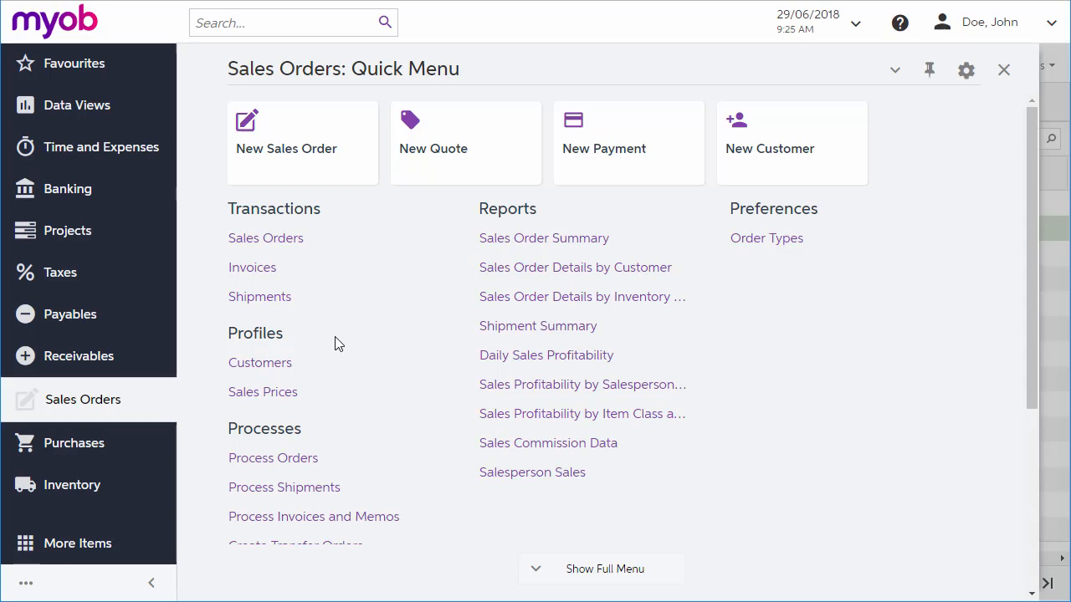
- Open the Sales Orders Invoices list under Transactions
{"action": "left_click", "coordinate": [251, 266]}
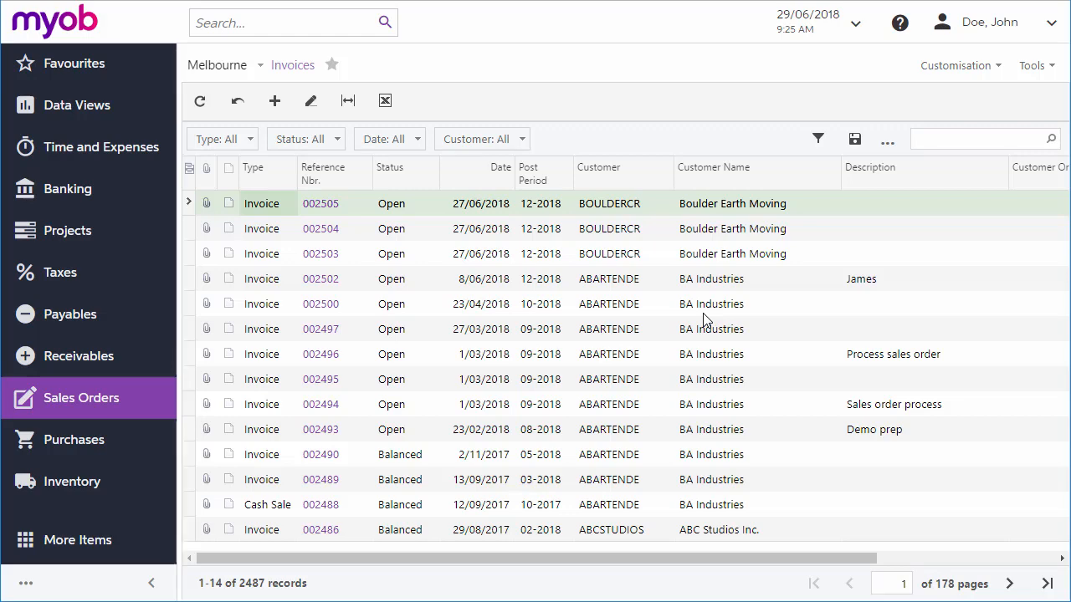
- Open Receivables Invoices and Memos from the Receivables sidebar menu
{"action": "left_click", "coordinate": [78, 356]}
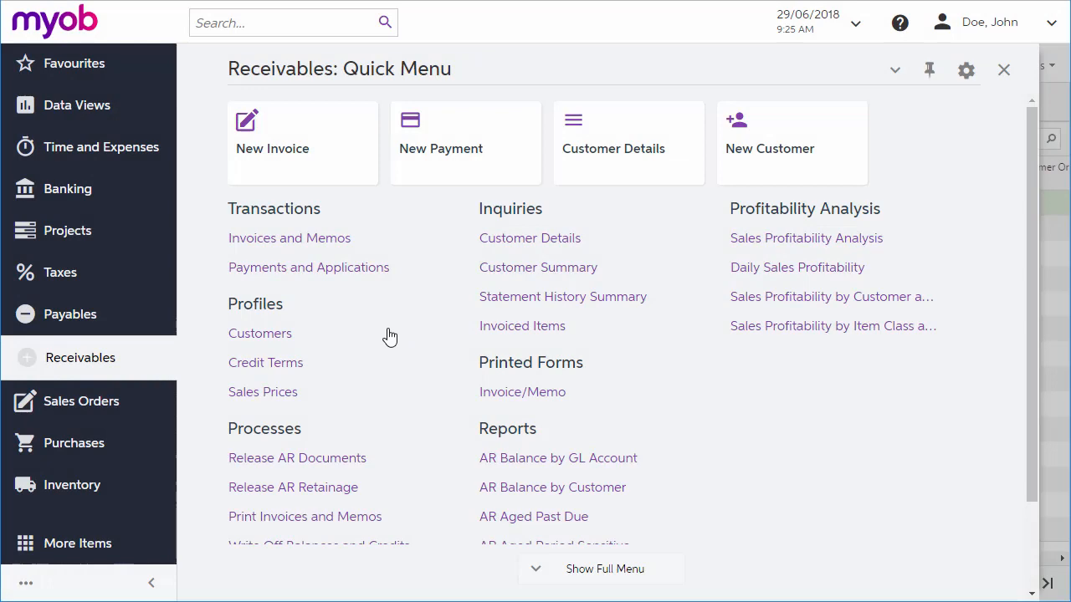
{"action": "left_click", "coordinate": [288, 238]}
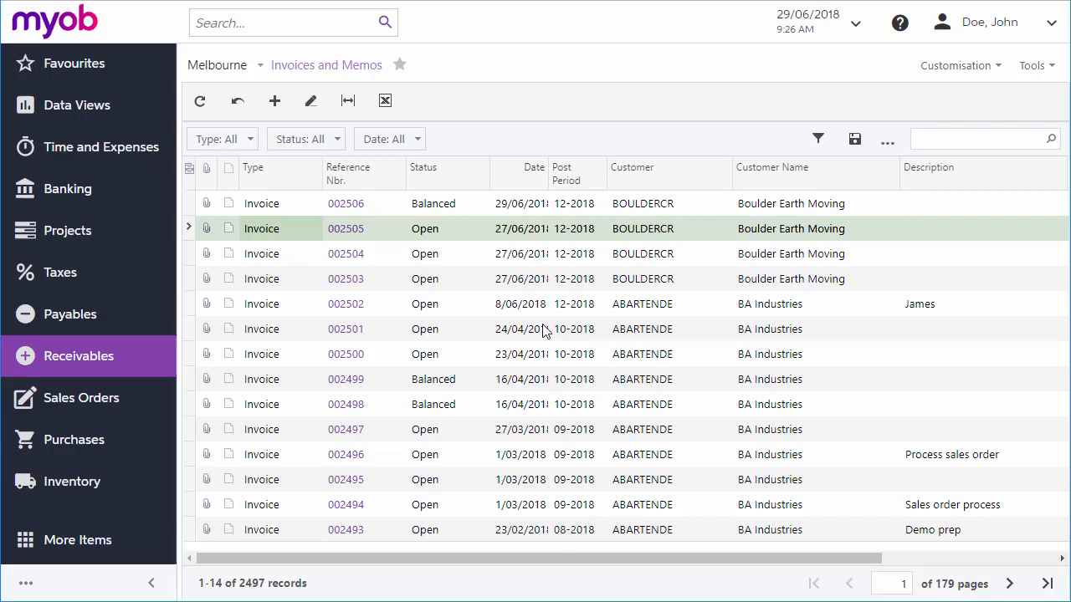
{"action": "mouse_move", "coordinate": [584, 324]}
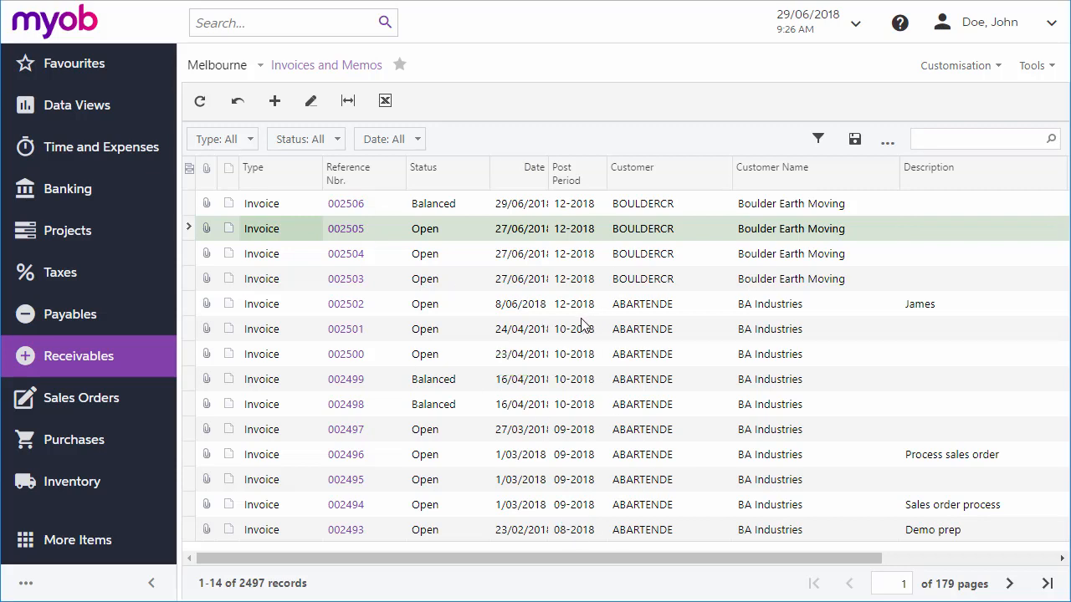
{"action": "mouse_move", "coordinate": [274, 100]}
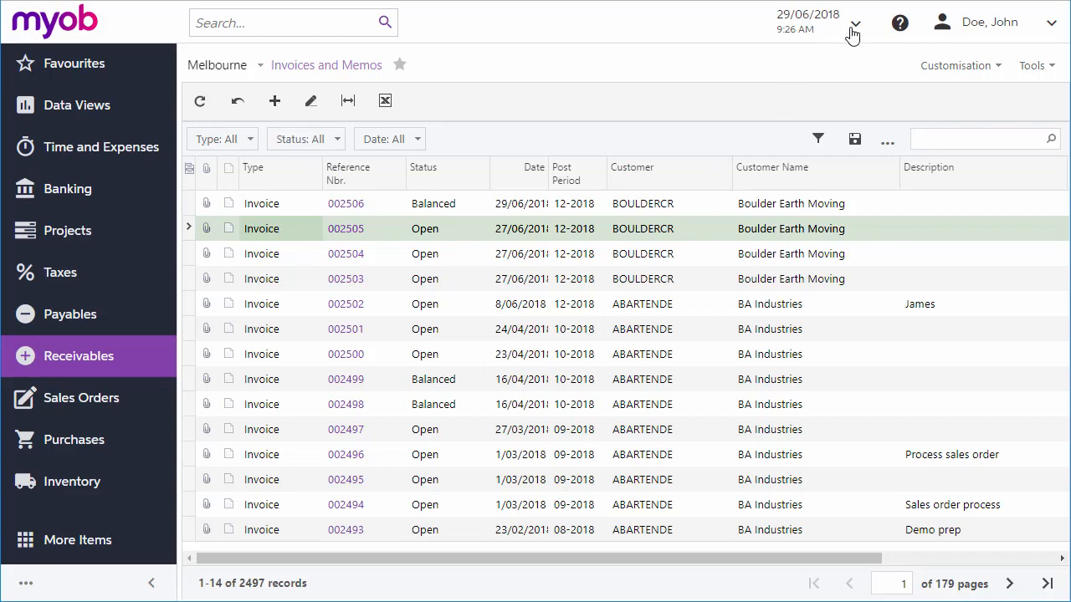
- Open the business date calendar and cancel without changing the date
{"action": "left_click", "coordinate": [854, 22]}
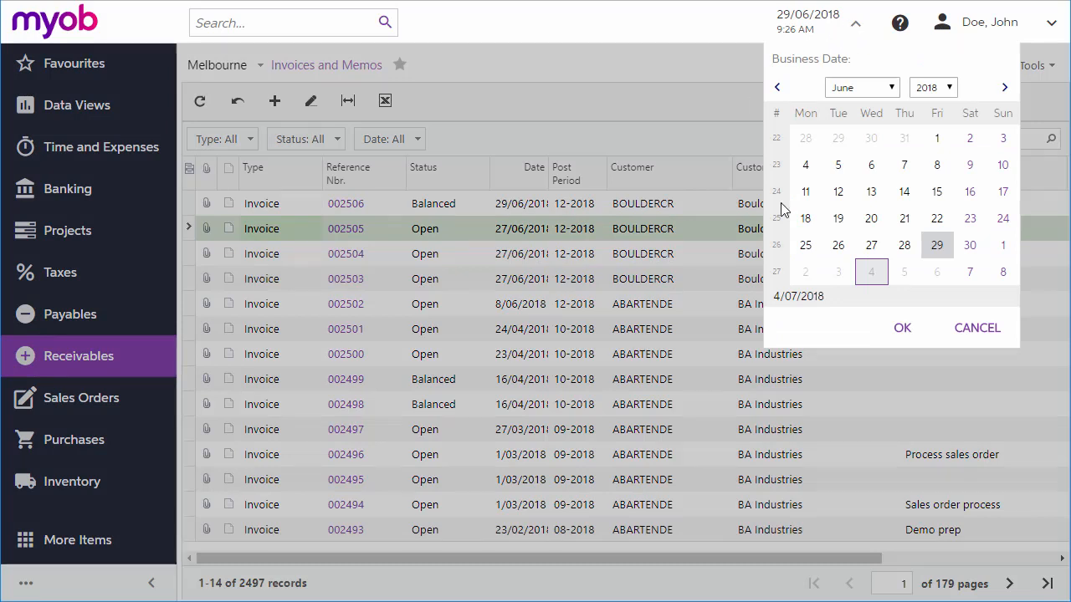
{"action": "mouse_move", "coordinate": [877, 80]}
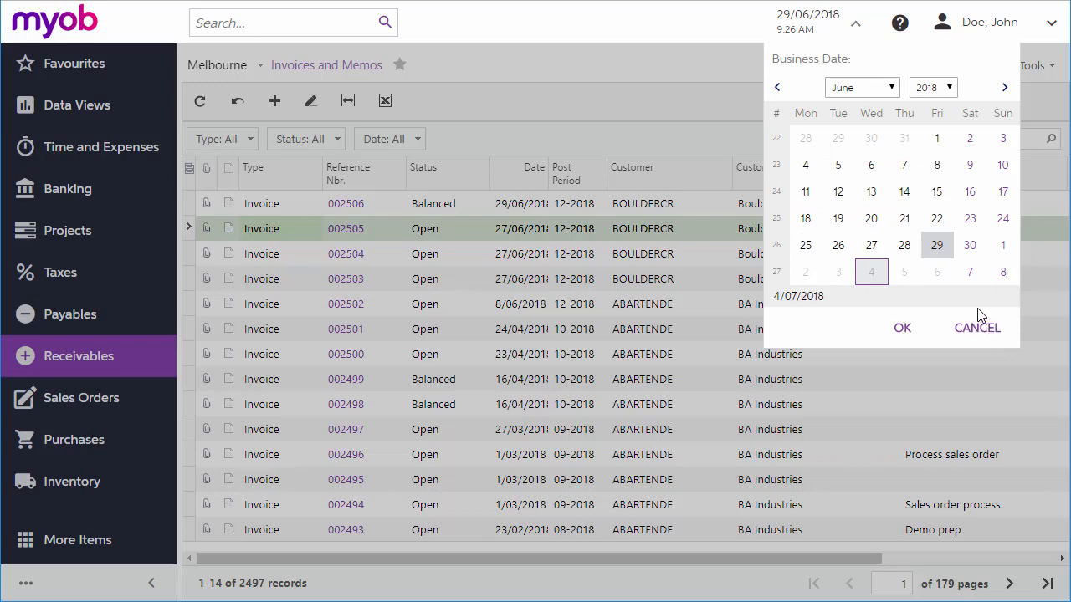
{"action": "left_click", "coordinate": [976, 327]}
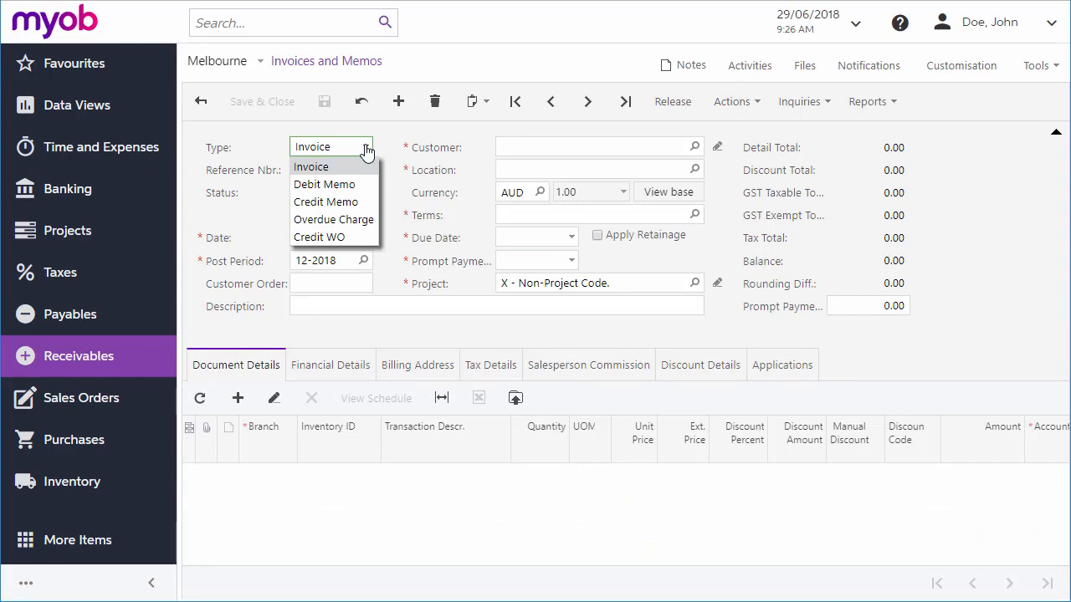
- Keep the type as Invoice and enter customer 'boul' for Boulder Earth Moving
{"action": "left_click", "coordinate": [311, 166]}
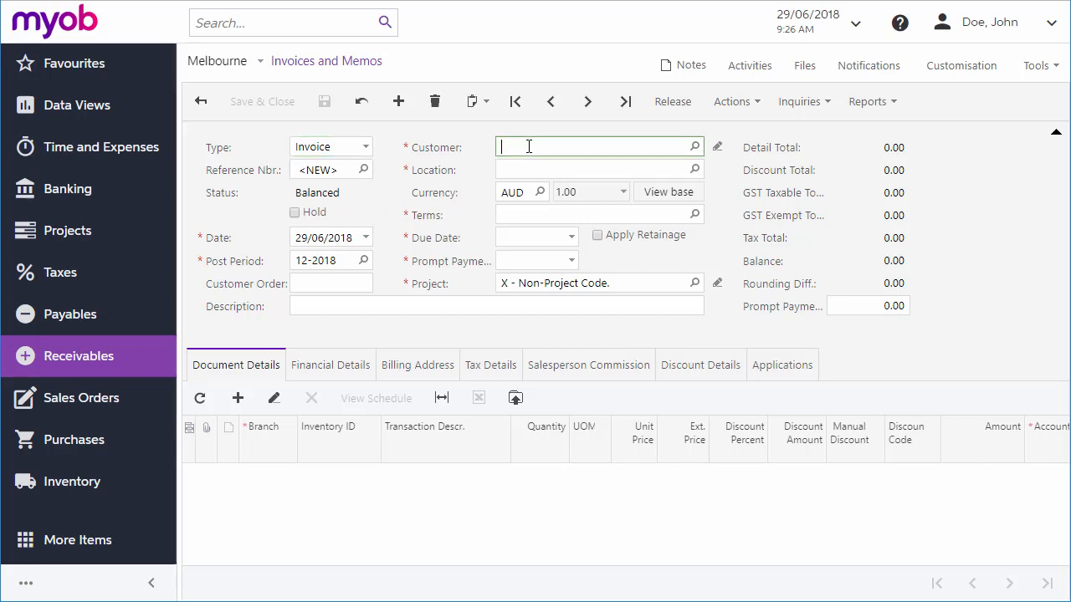
{"action": "type", "text": "boul"}
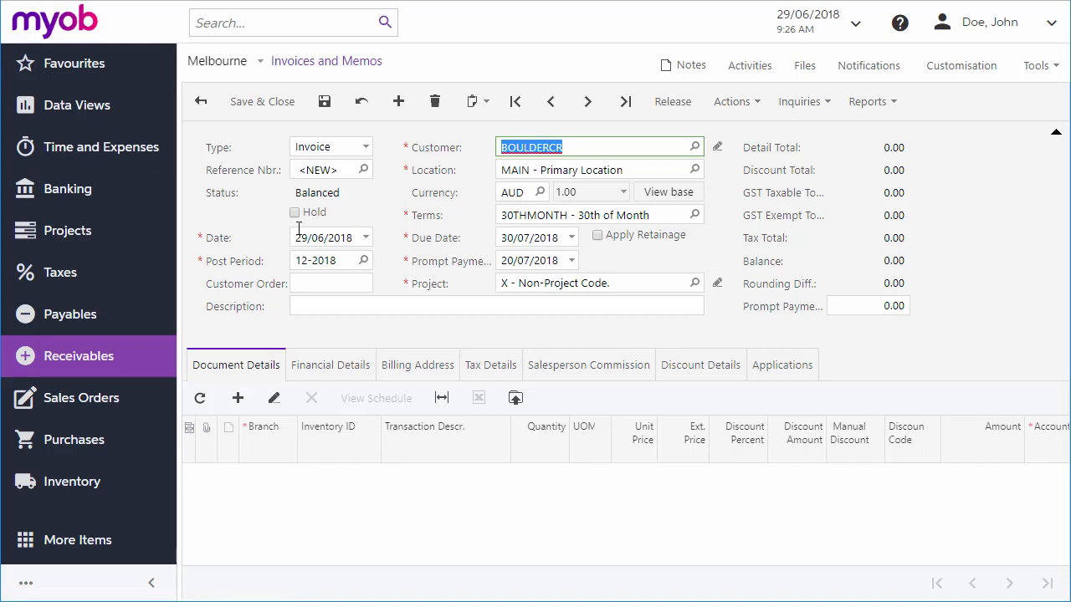
{"action": "mouse_move", "coordinate": [394, 270]}
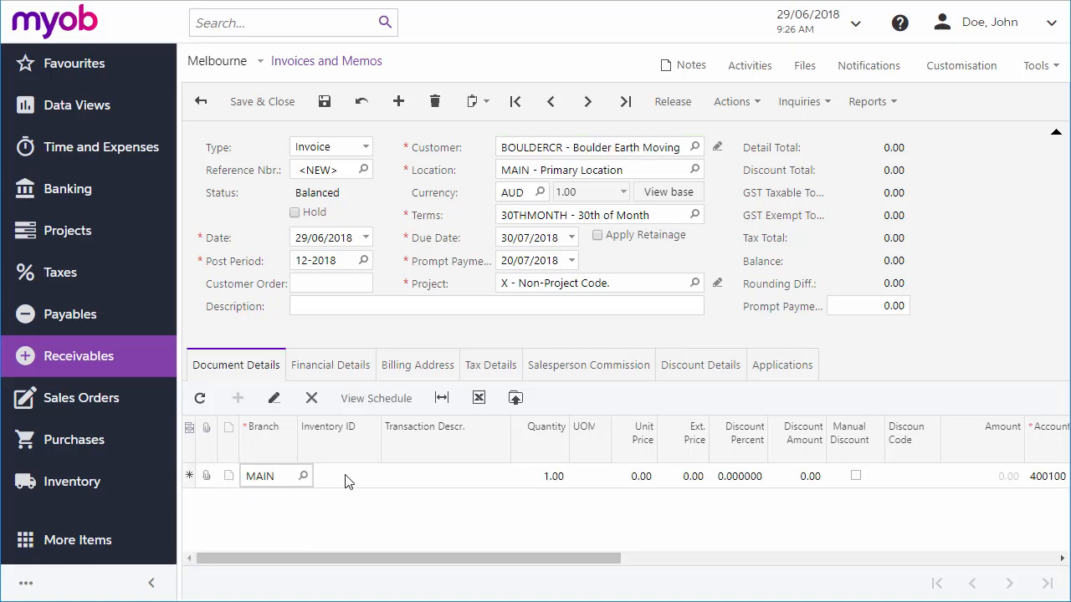
- Add inventory item DESIGN - Project Design to the invoice line
{"action": "type", "text": "design"}
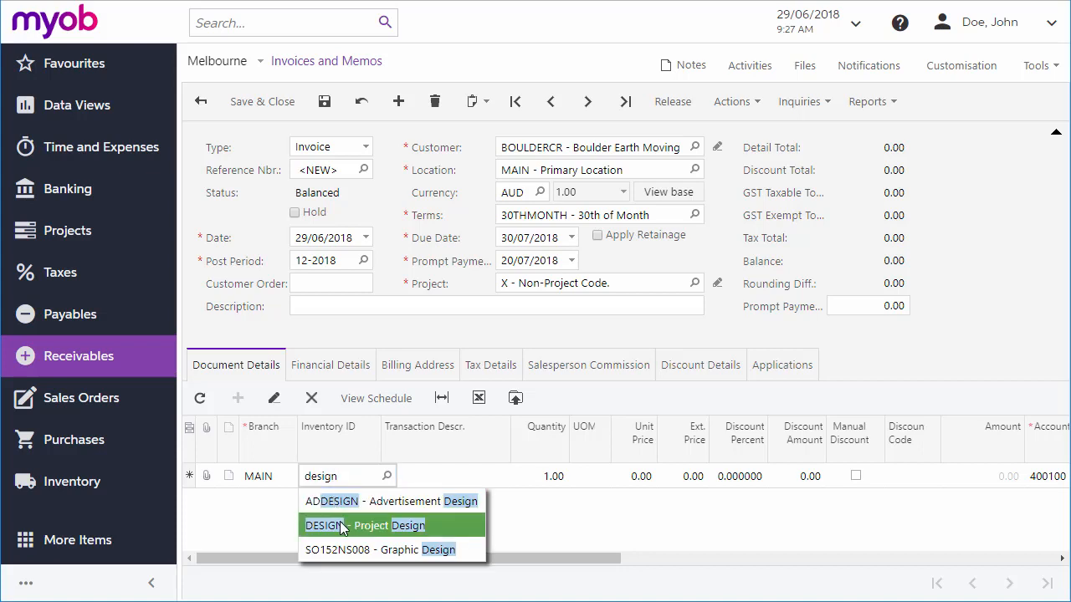
{"action": "left_click", "coordinate": [340, 525]}
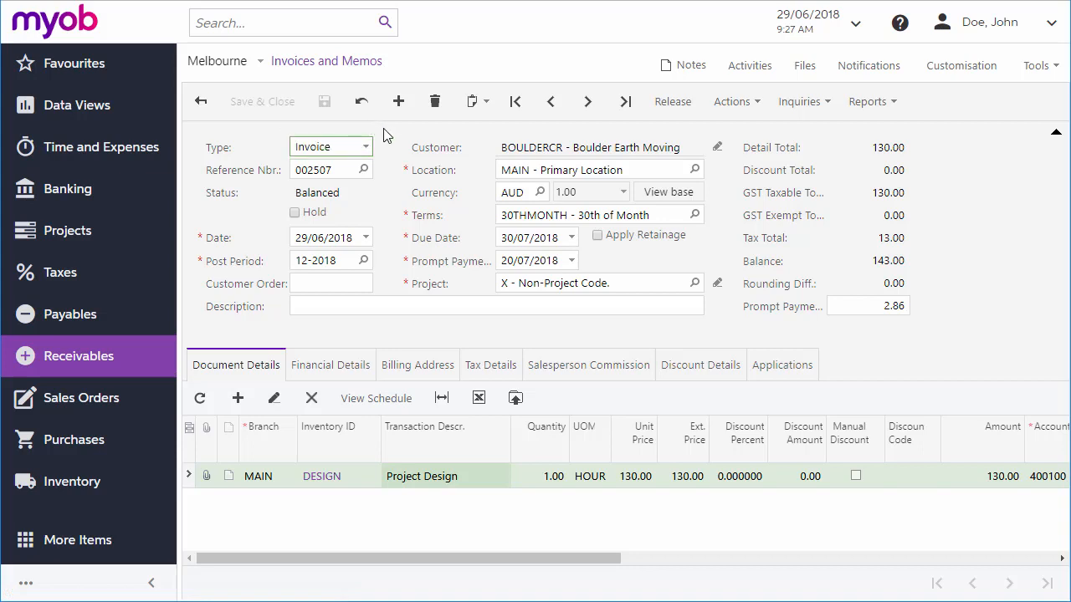
{"action": "mouse_move", "coordinate": [352, 215]}
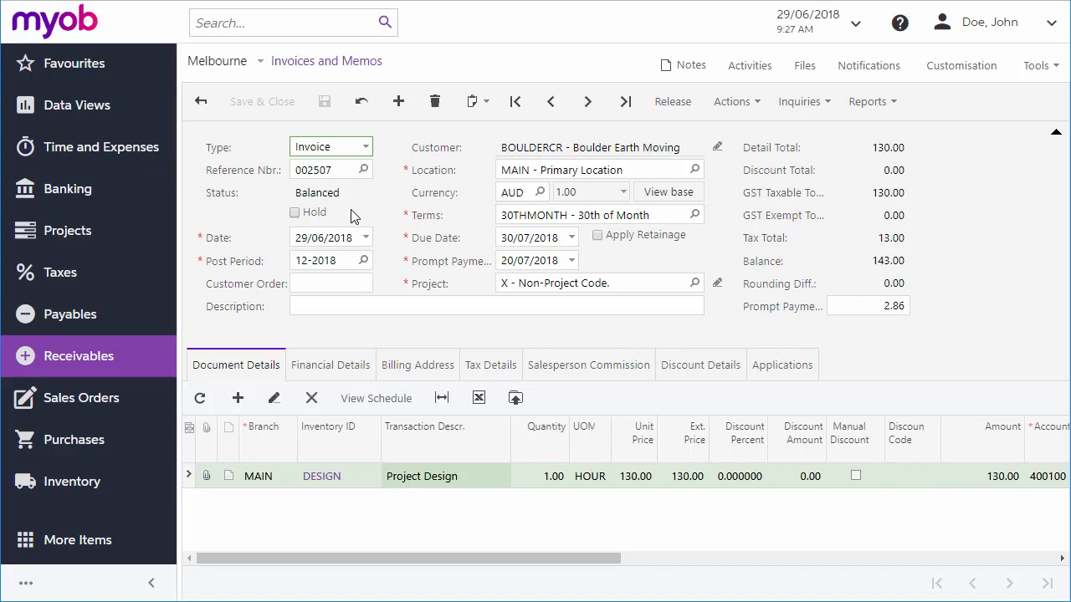
{"action": "mouse_move", "coordinate": [307, 218]}
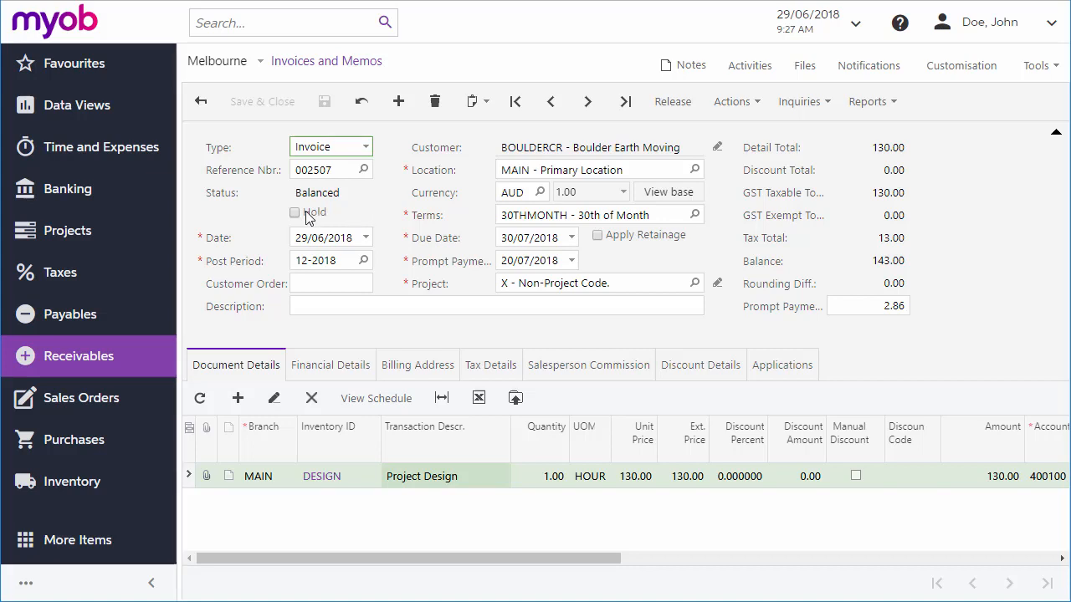
{"action": "left_click", "coordinate": [294, 213]}
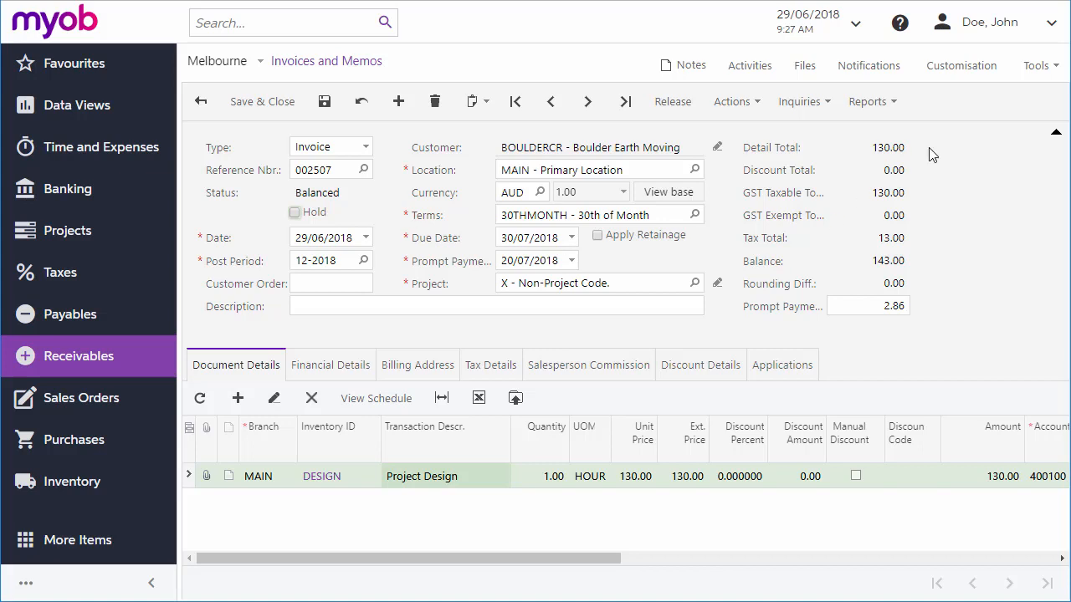
{"action": "left_click", "coordinate": [869, 101]}
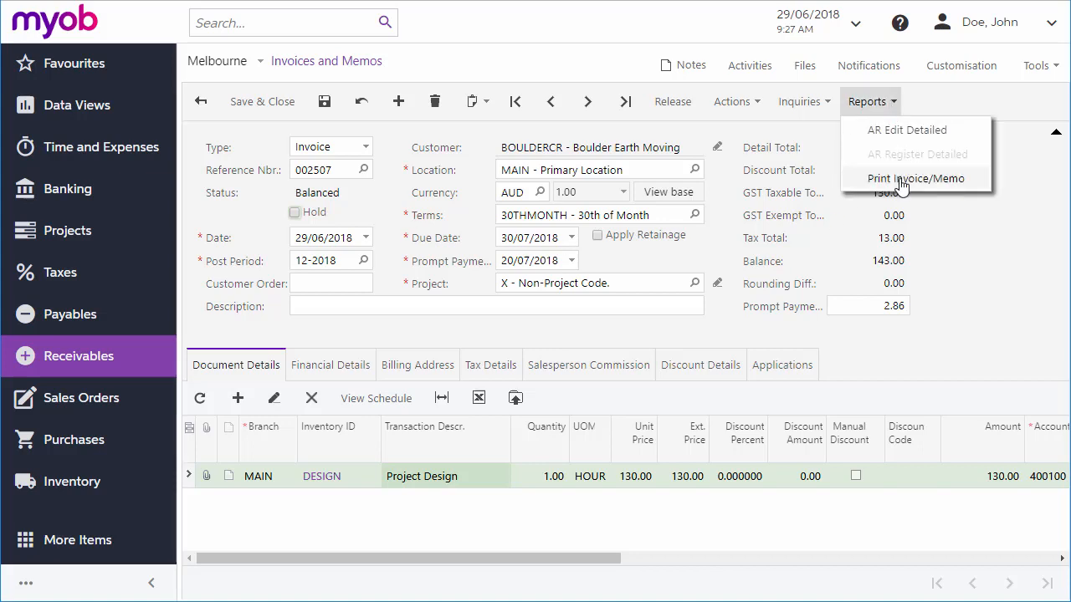
{"action": "left_click", "coordinate": [735, 101]}
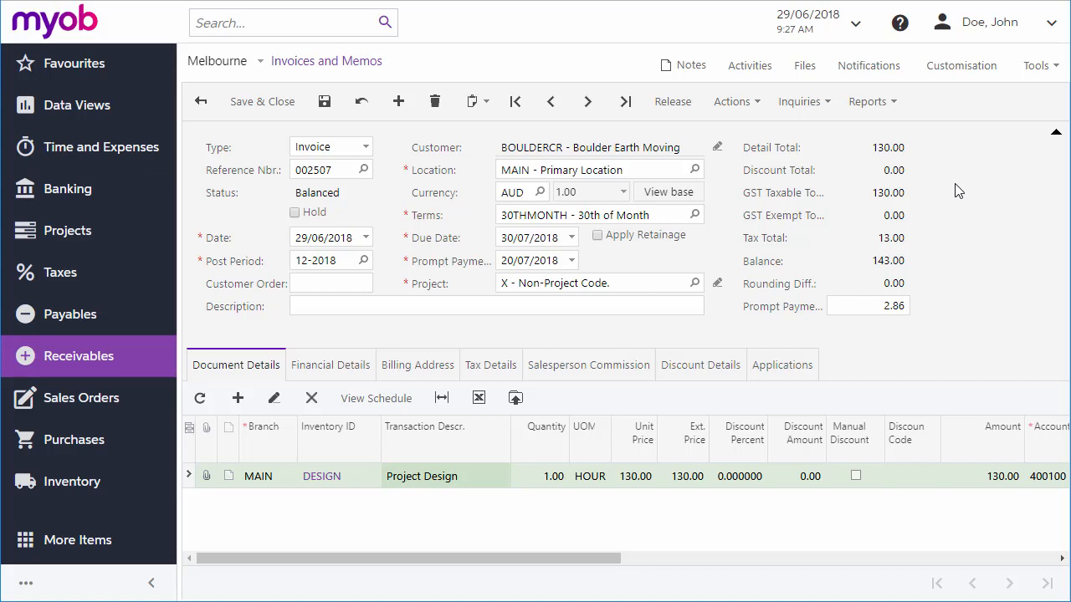
{"action": "mouse_move", "coordinate": [470, 211]}
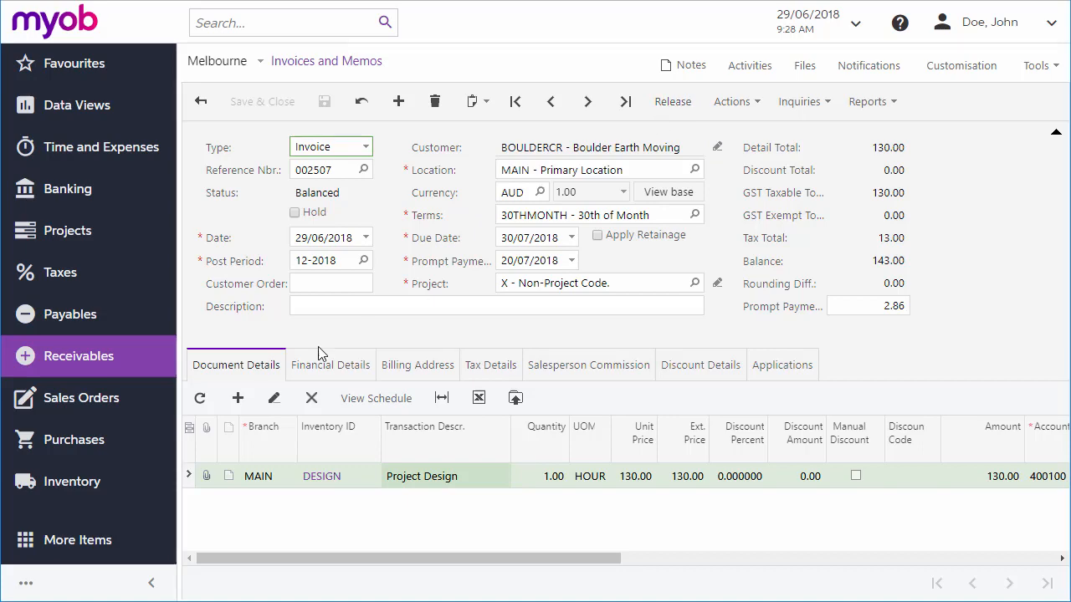
- Open Release AR Documents from the Receivables sidebar menu
{"action": "left_click", "coordinate": [79, 356]}
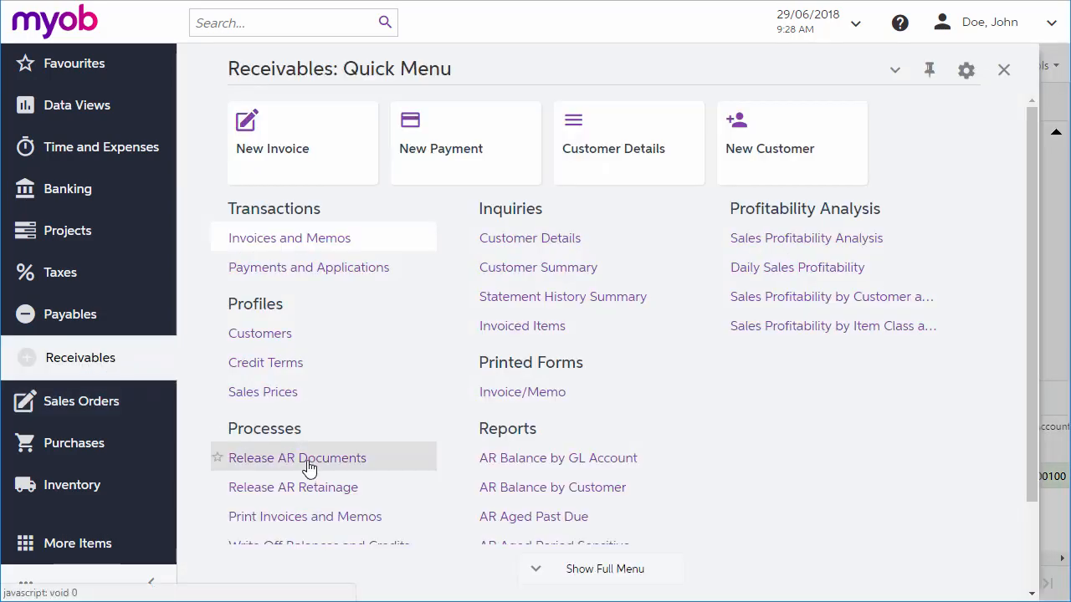
{"action": "left_click", "coordinate": [297, 457]}
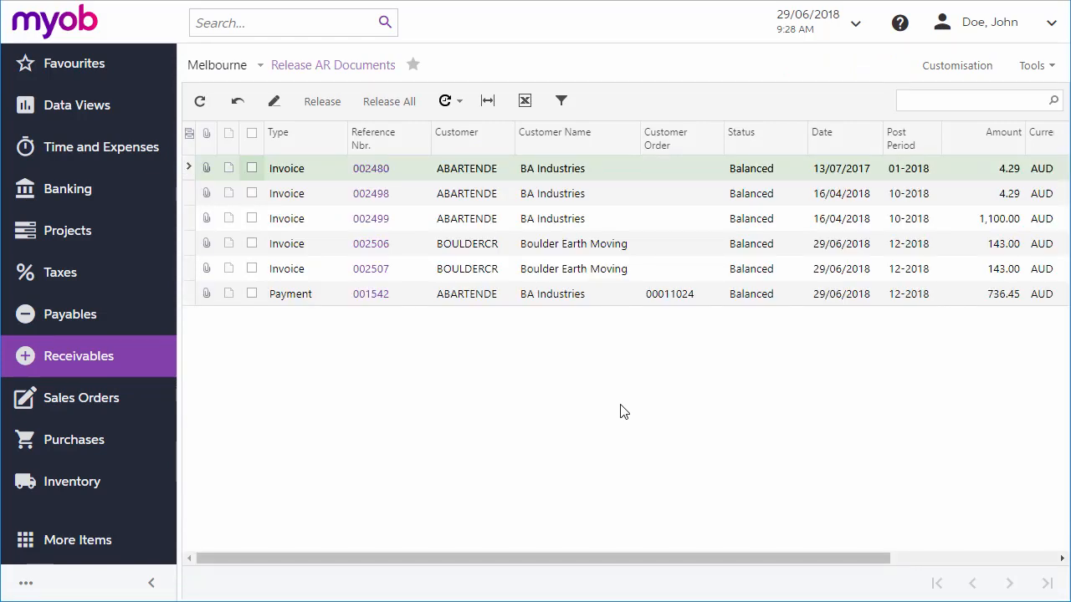
{"action": "mouse_move", "coordinate": [627, 410]}
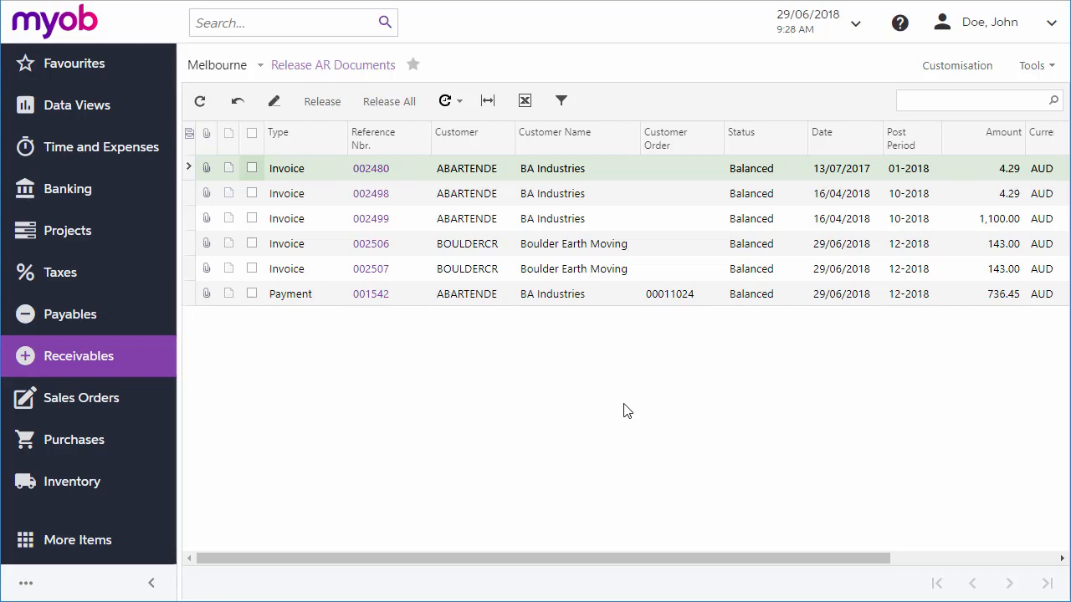
{"action": "mouse_move", "coordinate": [65, 368]}
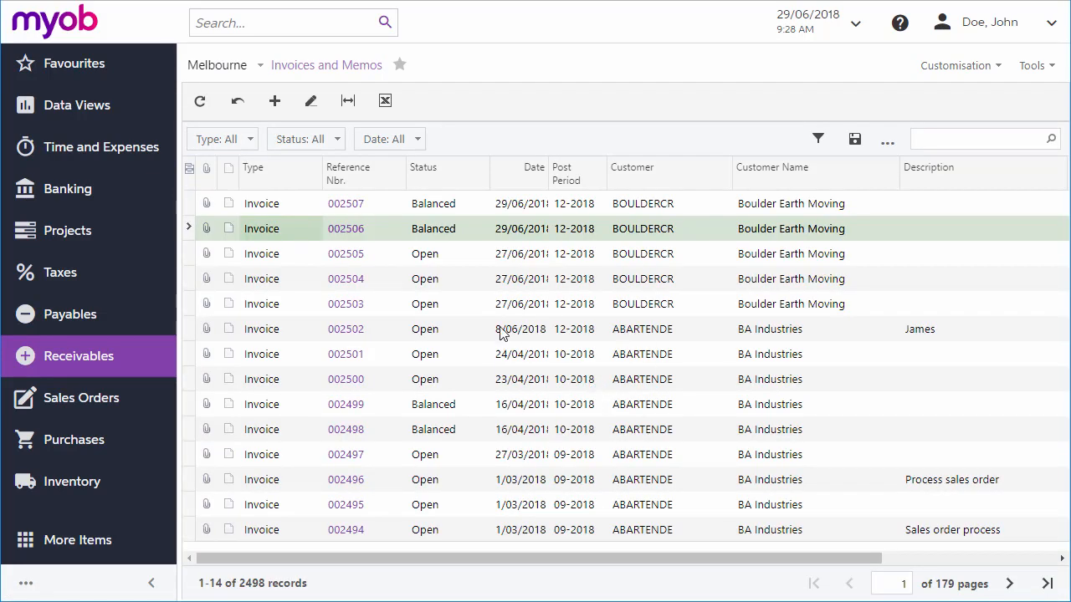
{"action": "mouse_move", "coordinate": [520, 328]}
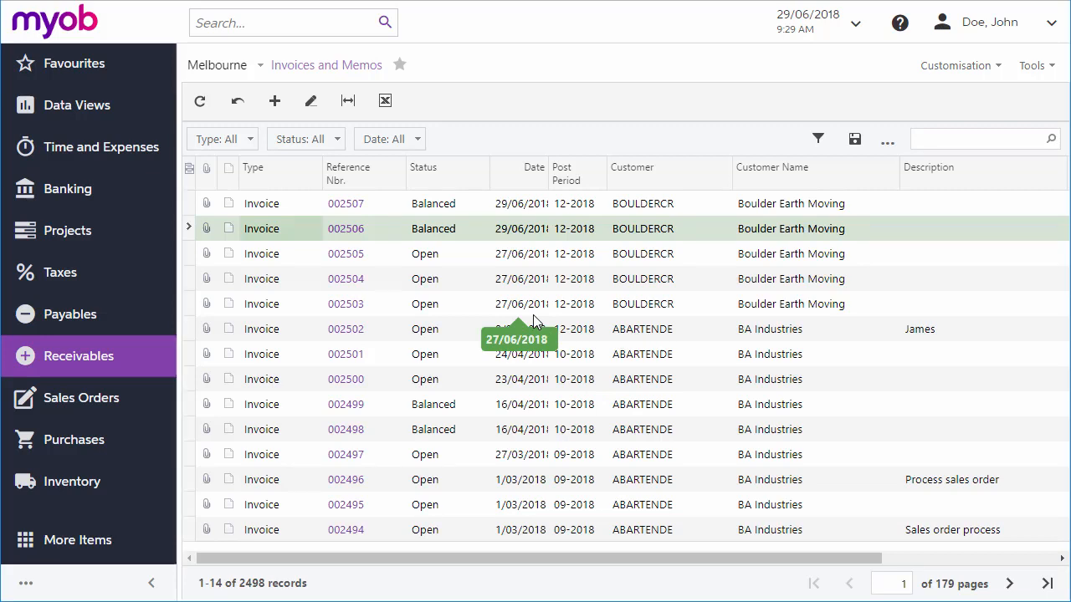
{"action": "mouse_move", "coordinate": [468, 335]}
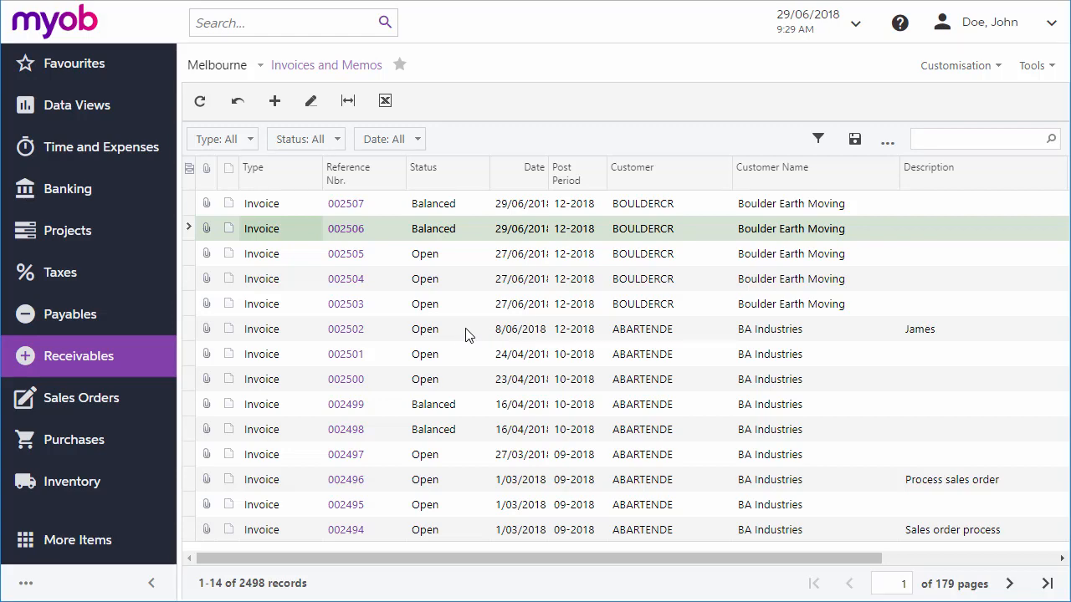
- Open Customer Details for BOULDERCR and show its Actions menu
{"action": "left_click", "coordinate": [78, 356]}
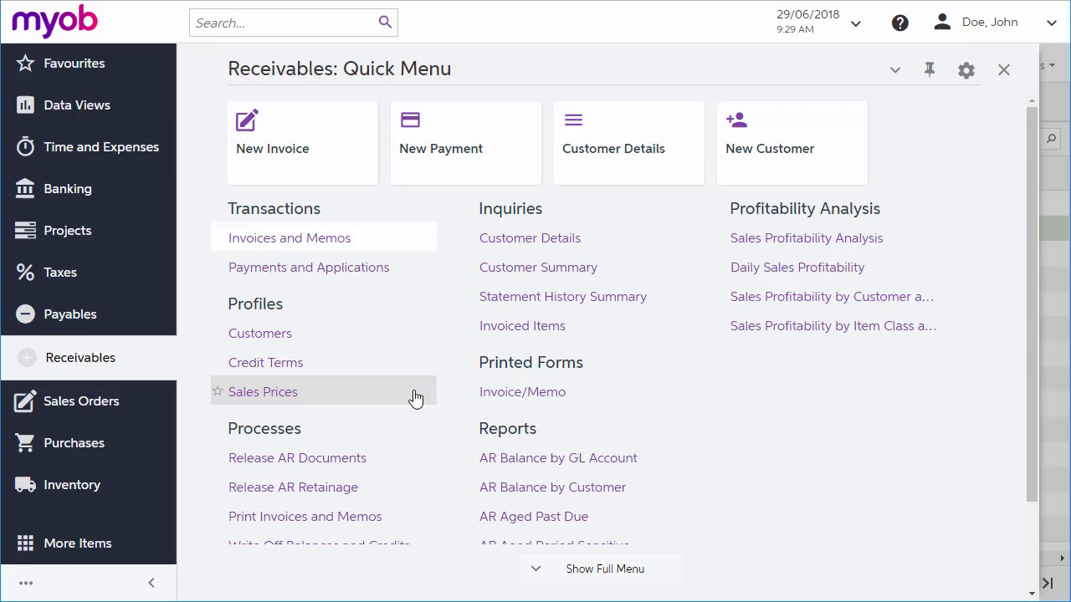
{"action": "left_click", "coordinate": [263, 391]}
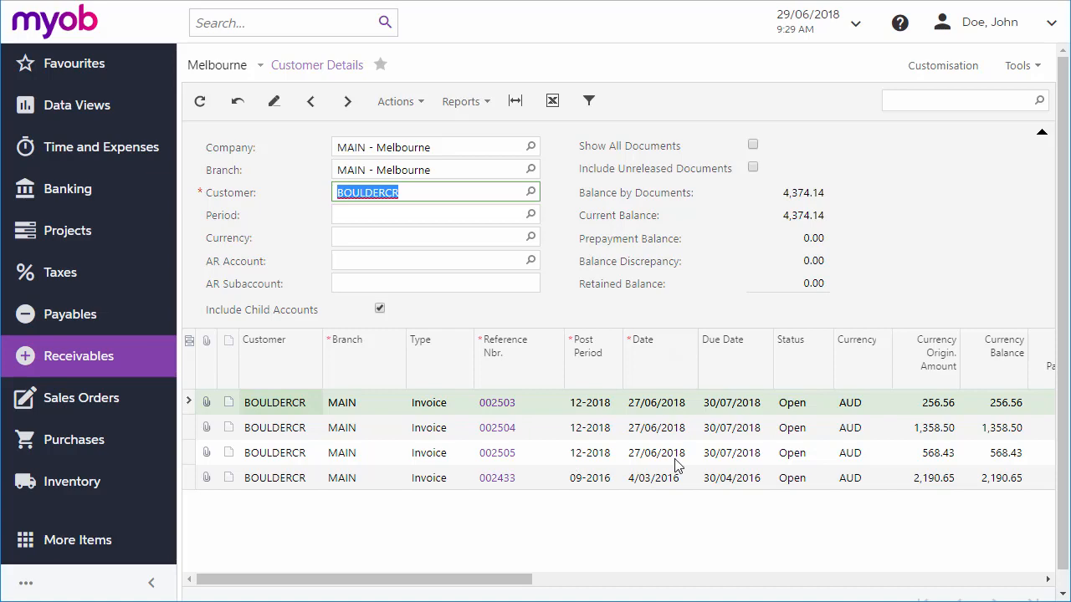
{"action": "left_click", "coordinate": [394, 101]}
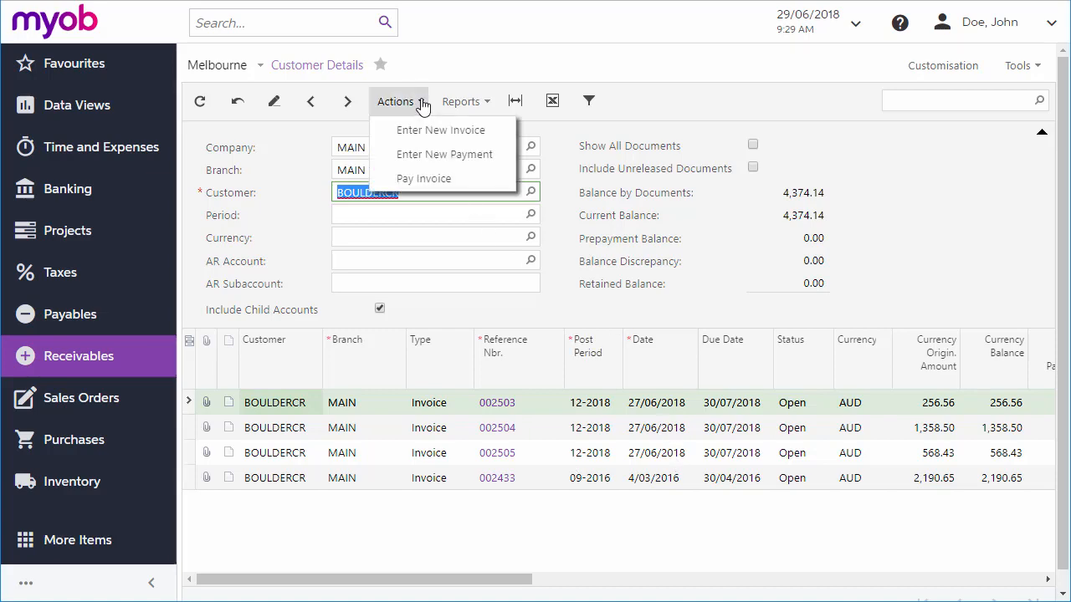